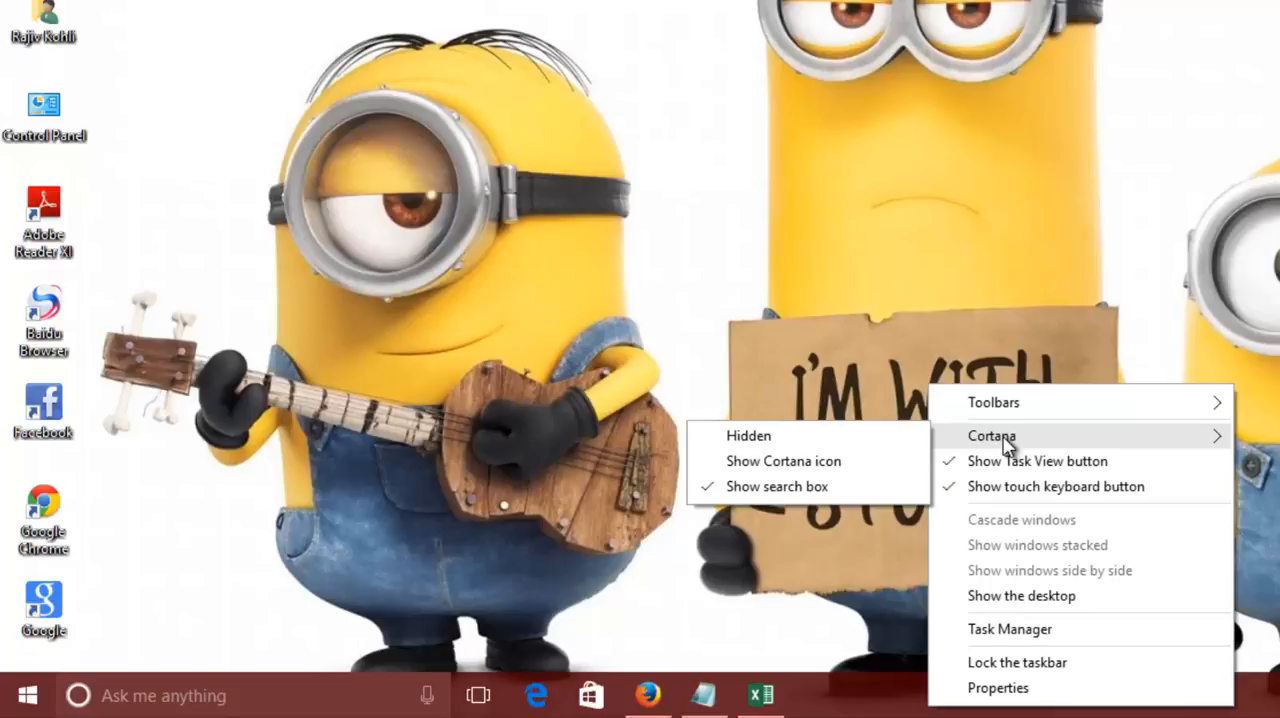
mouse_move(1010, 447)
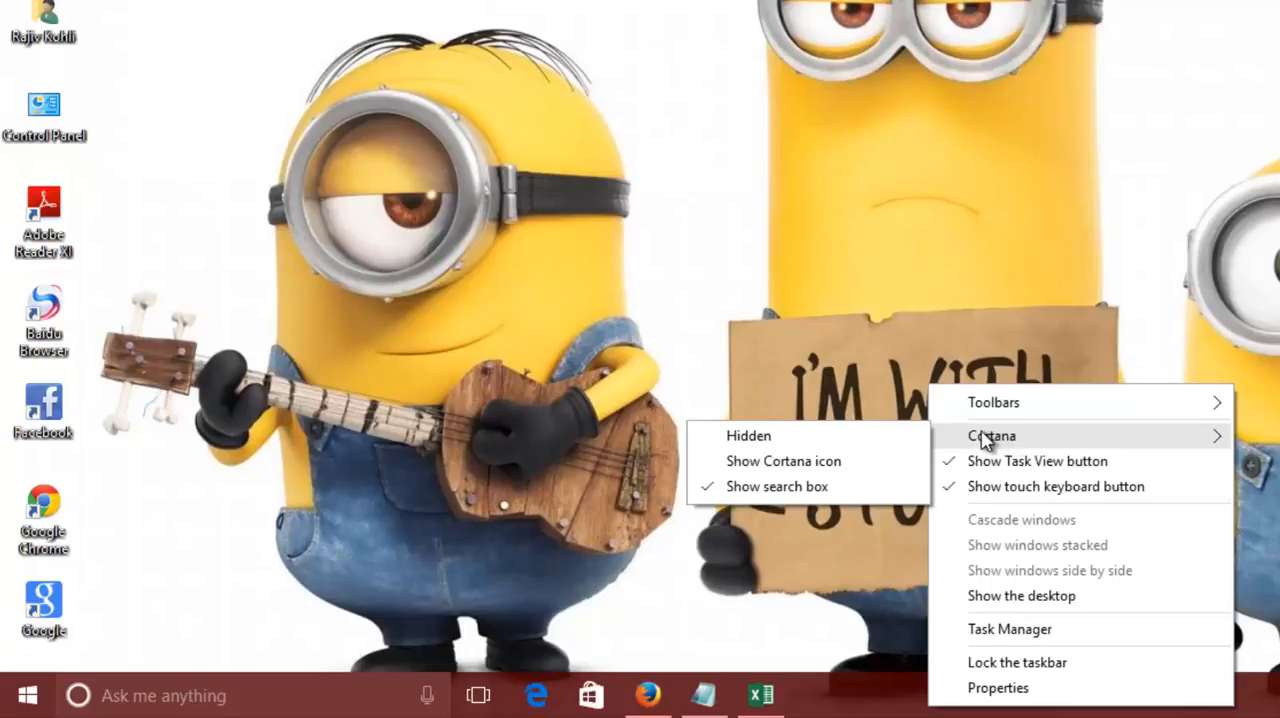
Shrink Cortana's search box to an icon, then hide Cortana from the taskbar entirely.
left_click(749, 435)
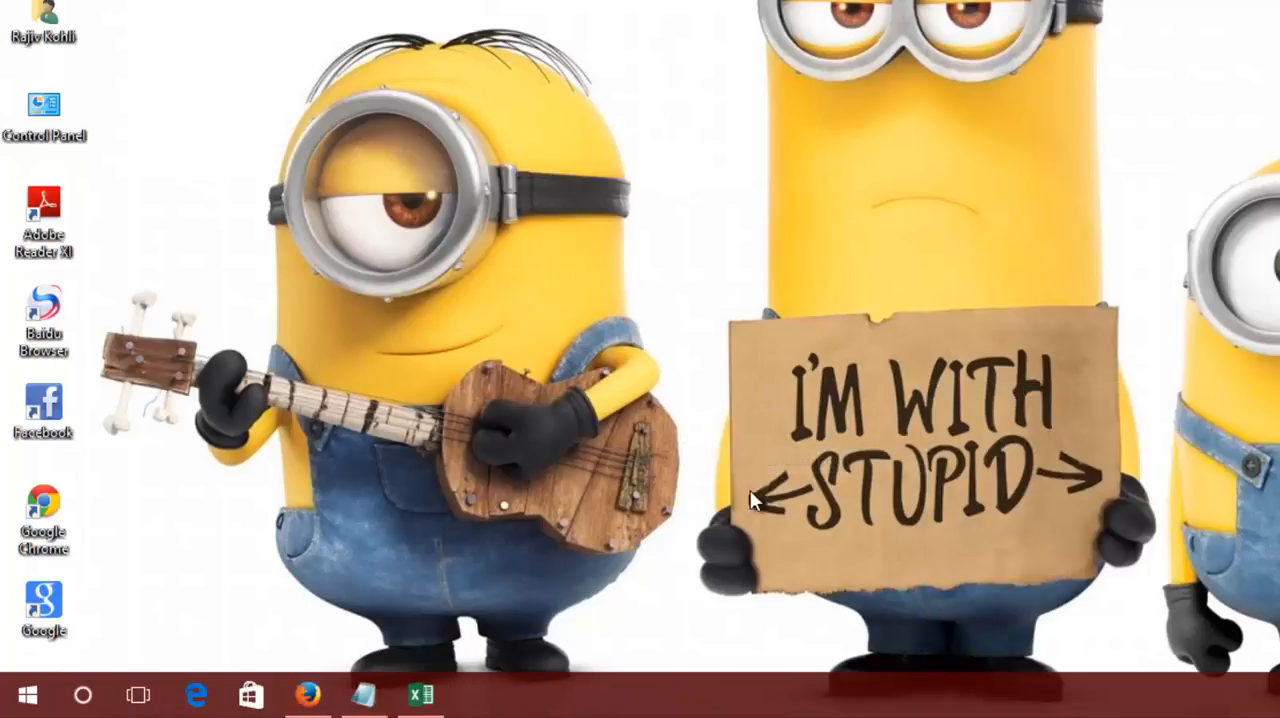
mouse_move(84, 694)
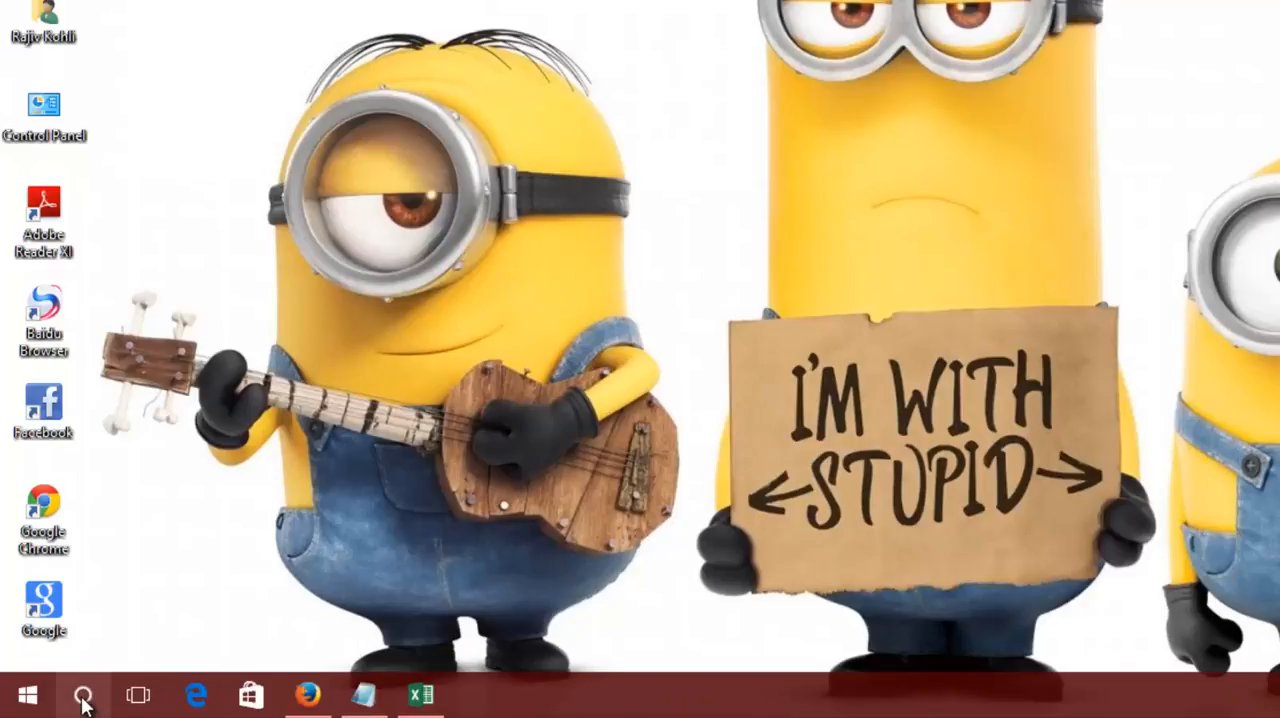
left_click(82, 694)
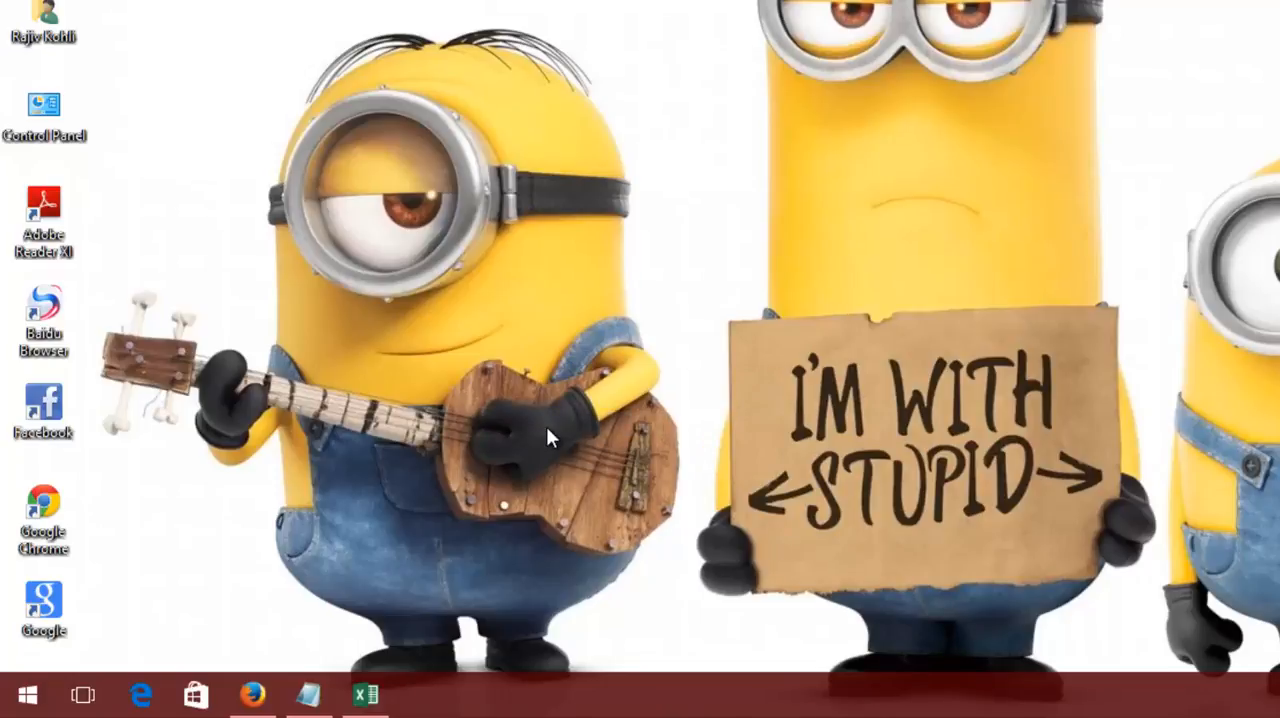
mouse_move(483, 451)
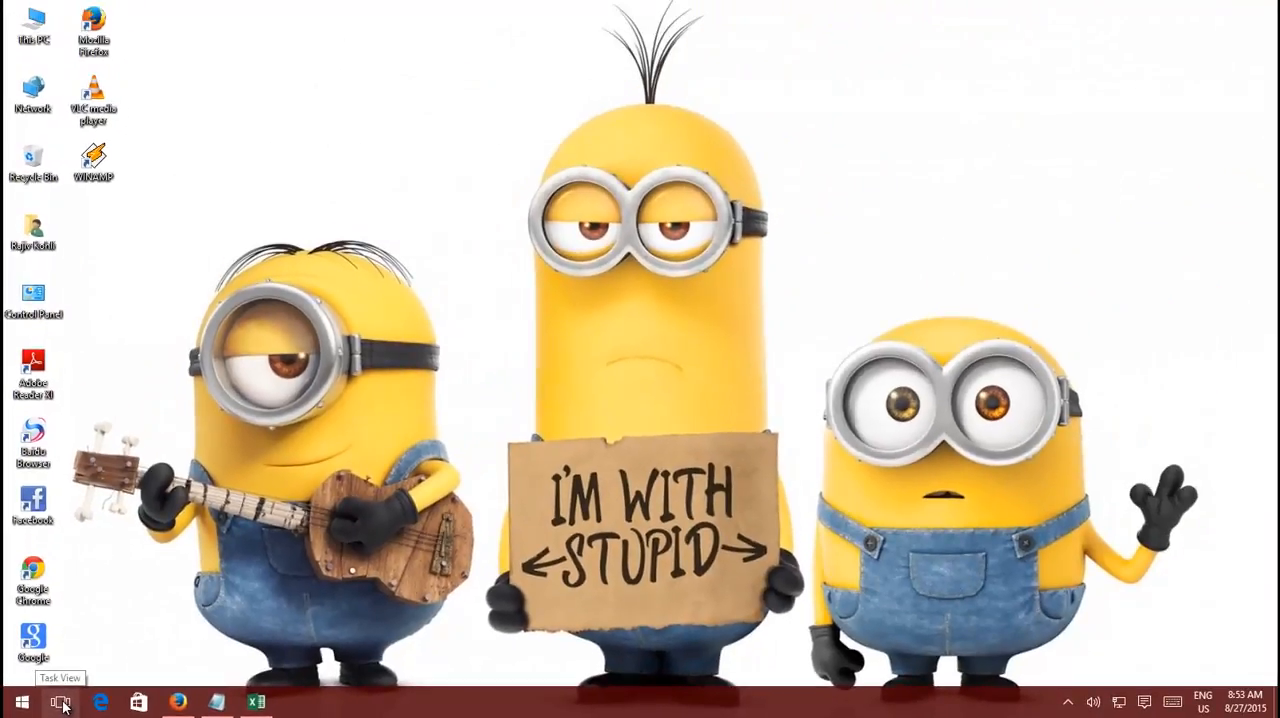
left_click(60, 701)
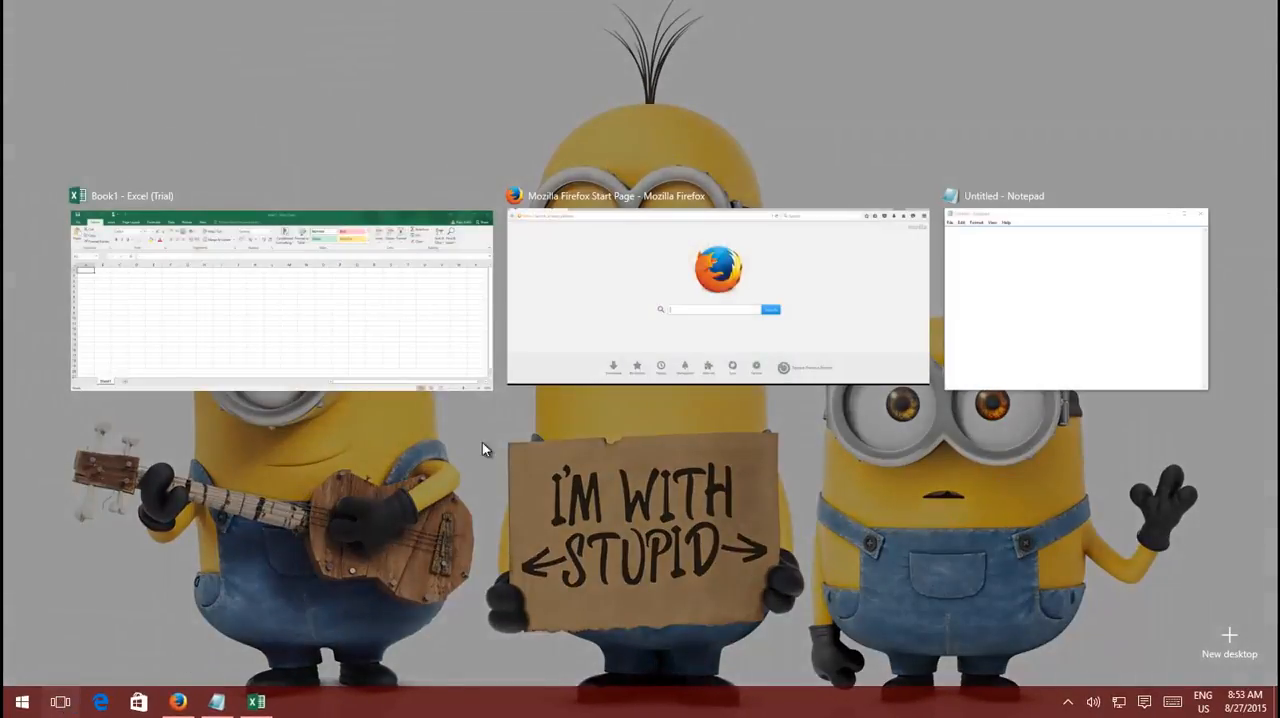
left_click(716, 295)
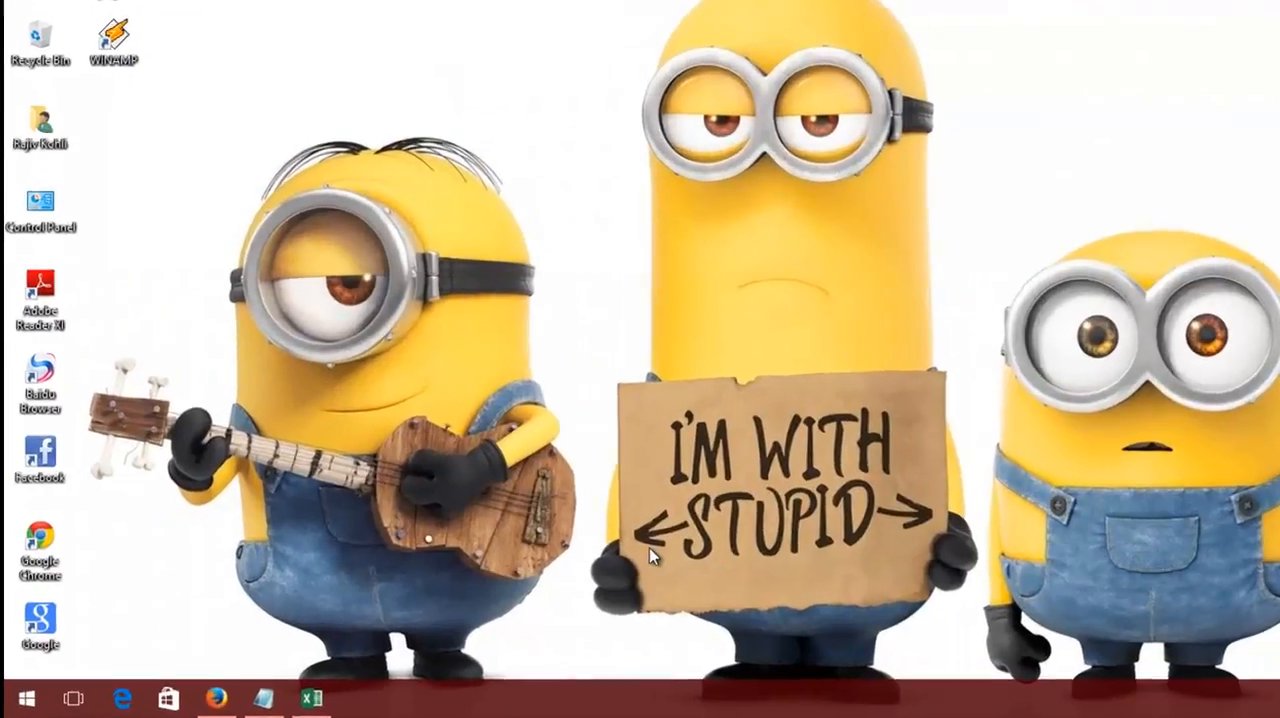
Bring up the taskbar's right-click menu to reach the Task View and touch keyboard toggles.
right_click(650, 695)
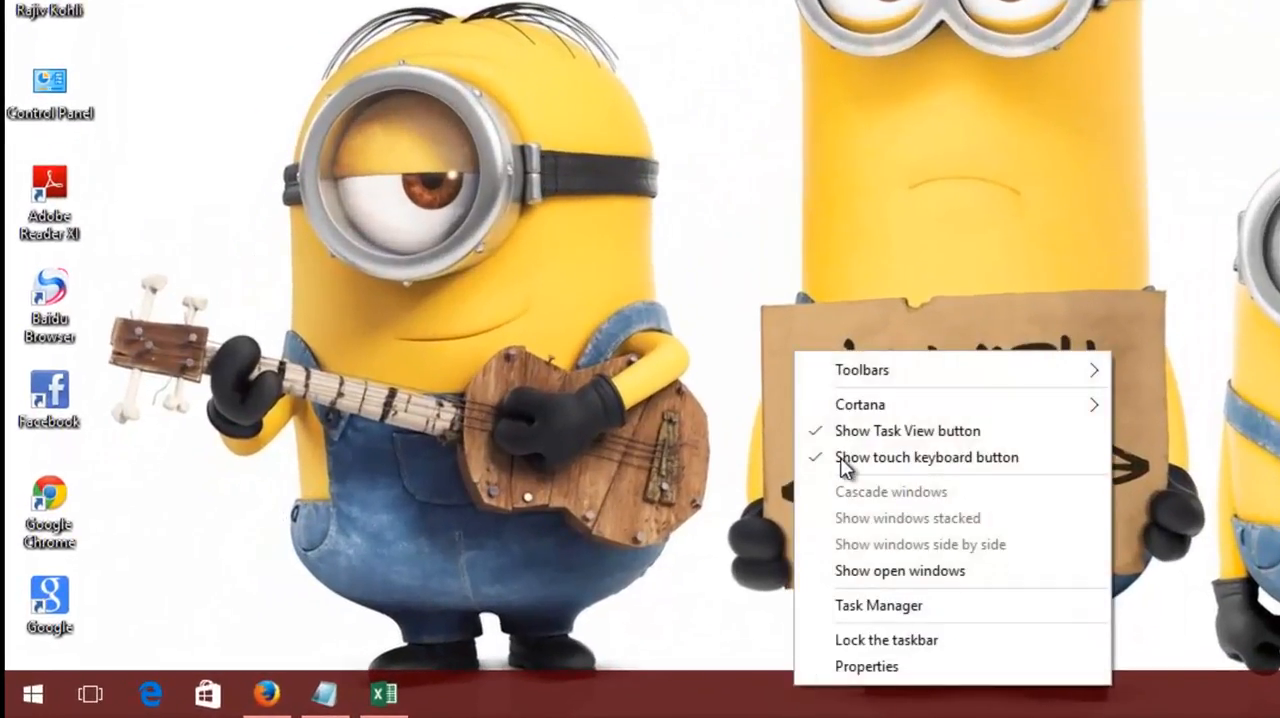
mouse_move(850, 430)
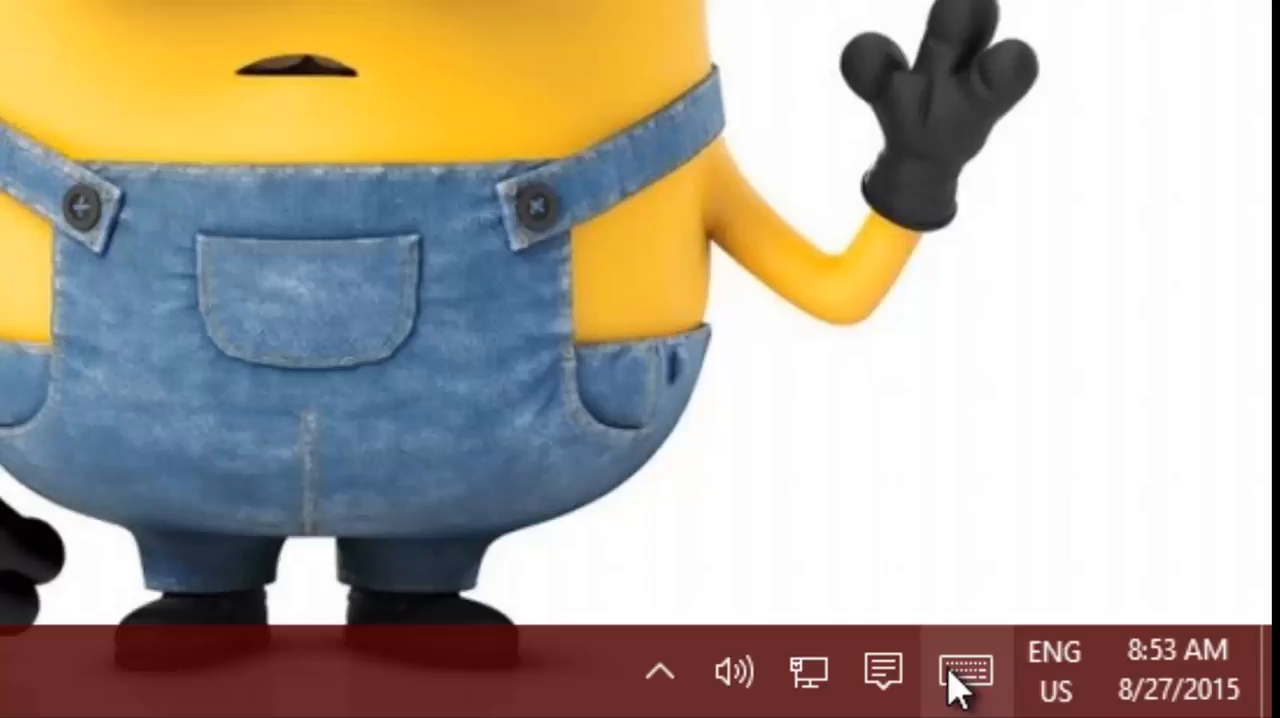
mouse_move(962, 672)
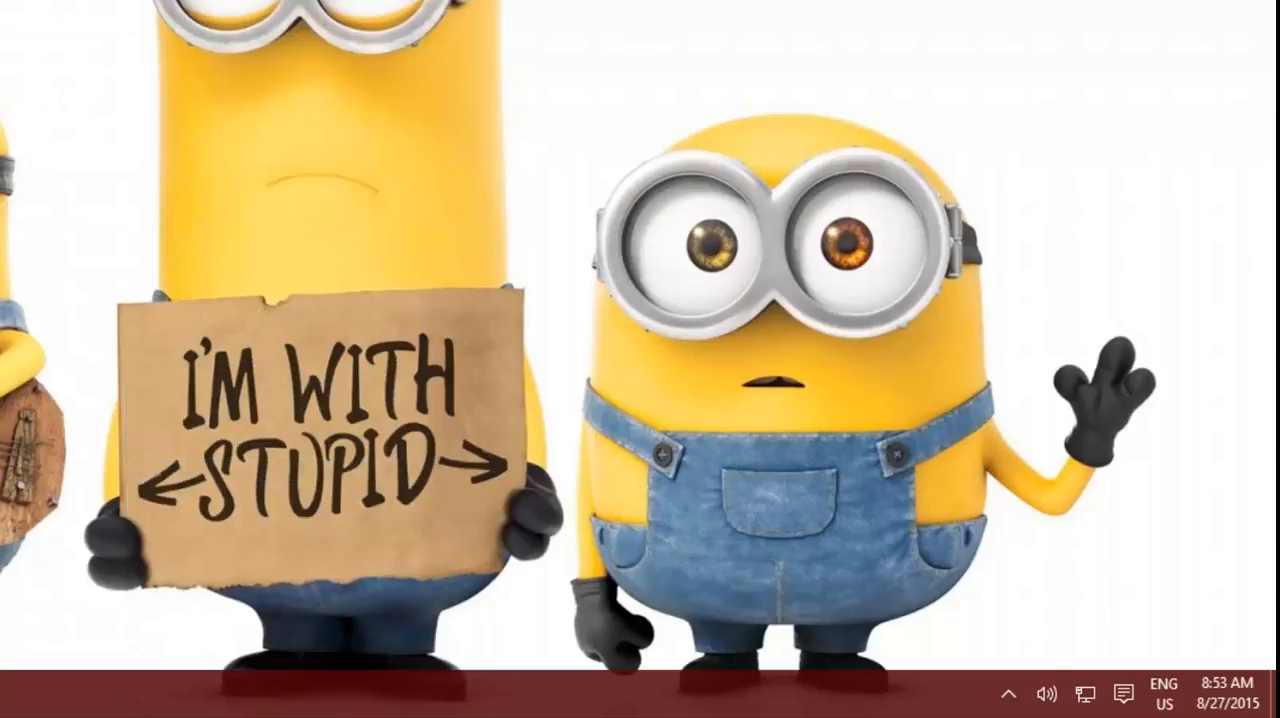
From Start, pin the Word 2016 tile to the taskbar and bring up PowerPoint 2016's tile options.
left_click(15, 700)
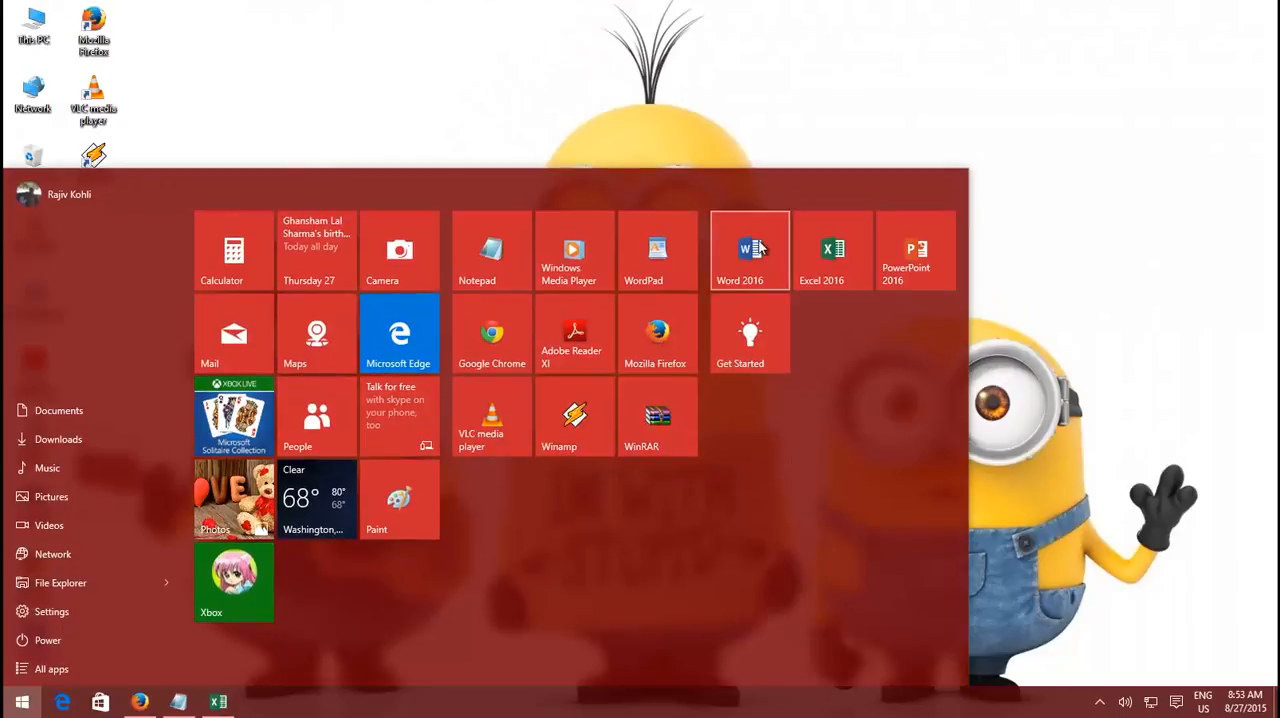
right_click(749, 249)
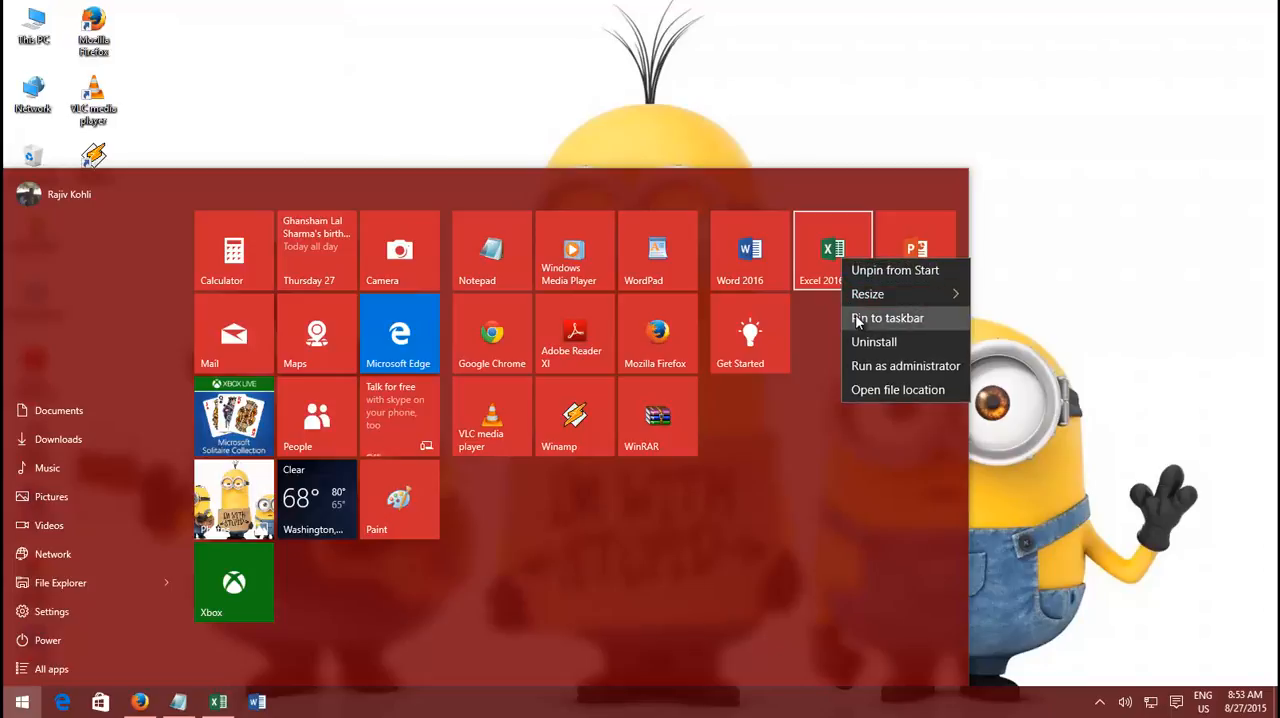
right_click(915, 250)
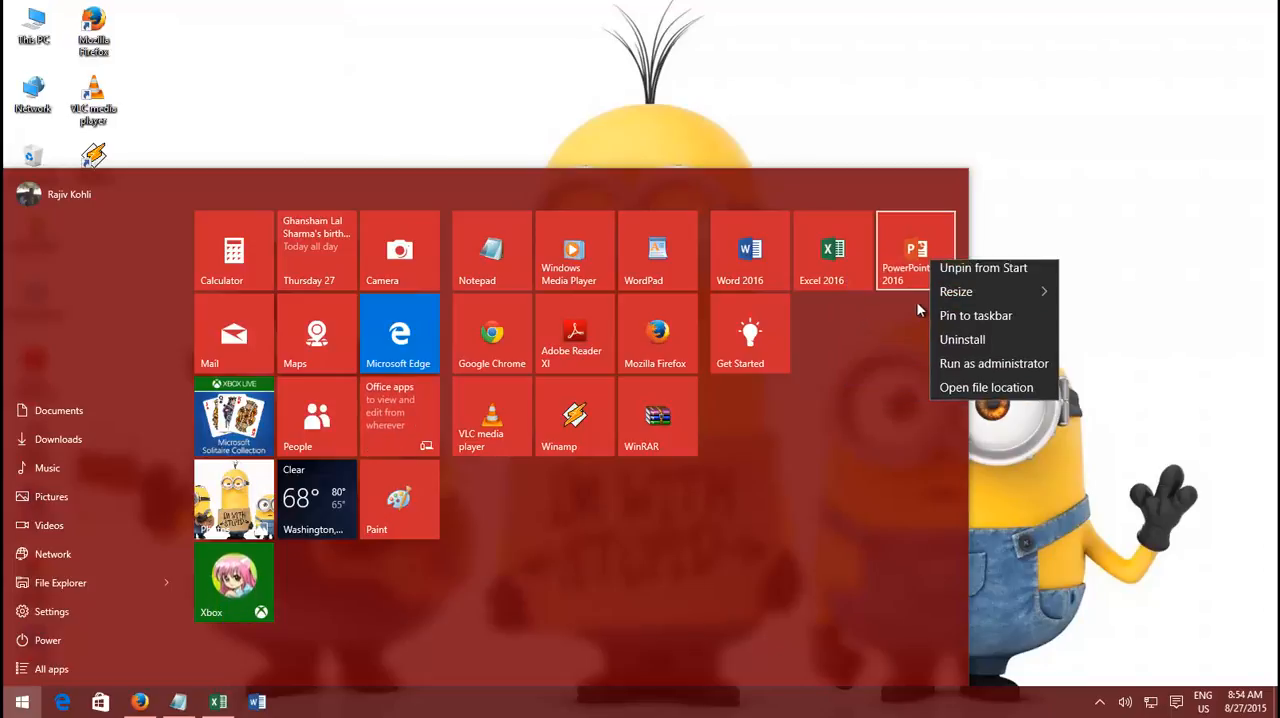